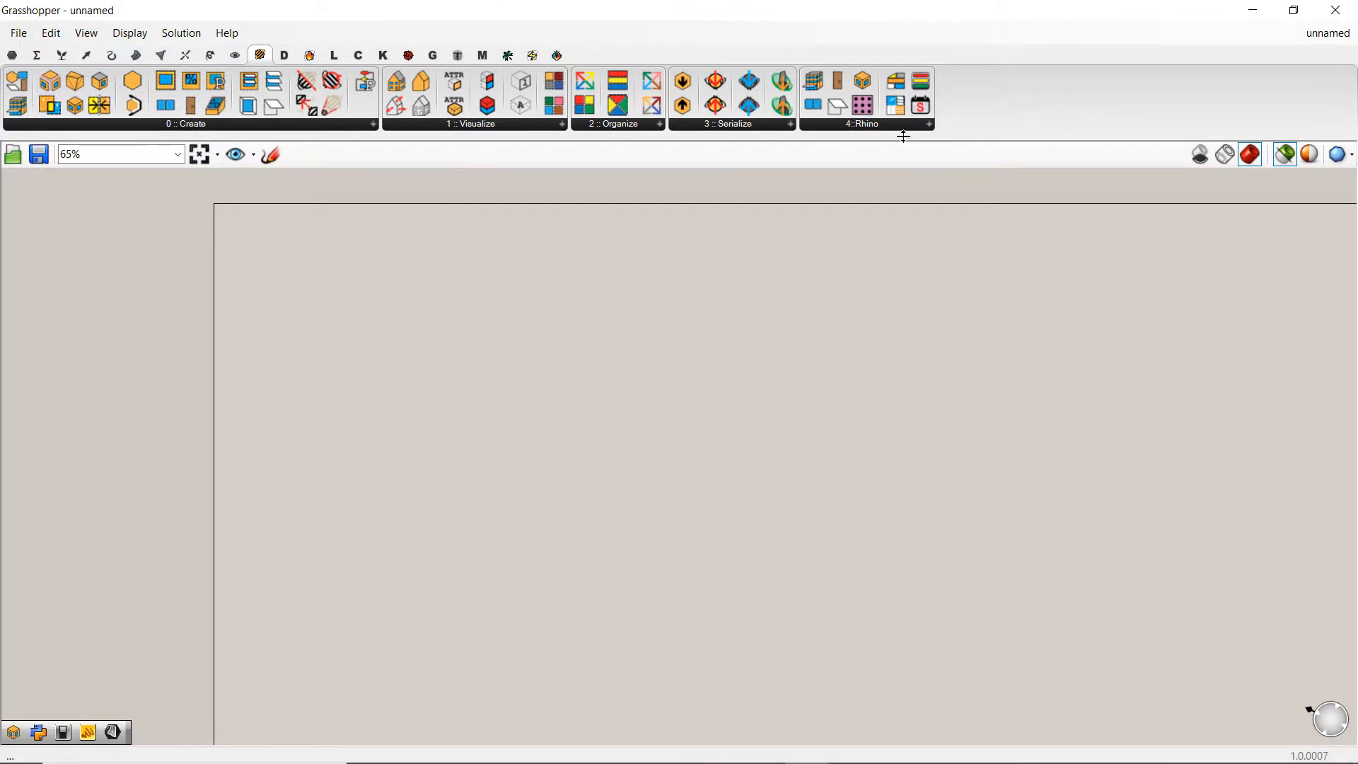
Add a Pollination Room component from the 4::Rhino dropdown onto the canvas.
{"action": "left_click", "coordinate": [926, 123]}
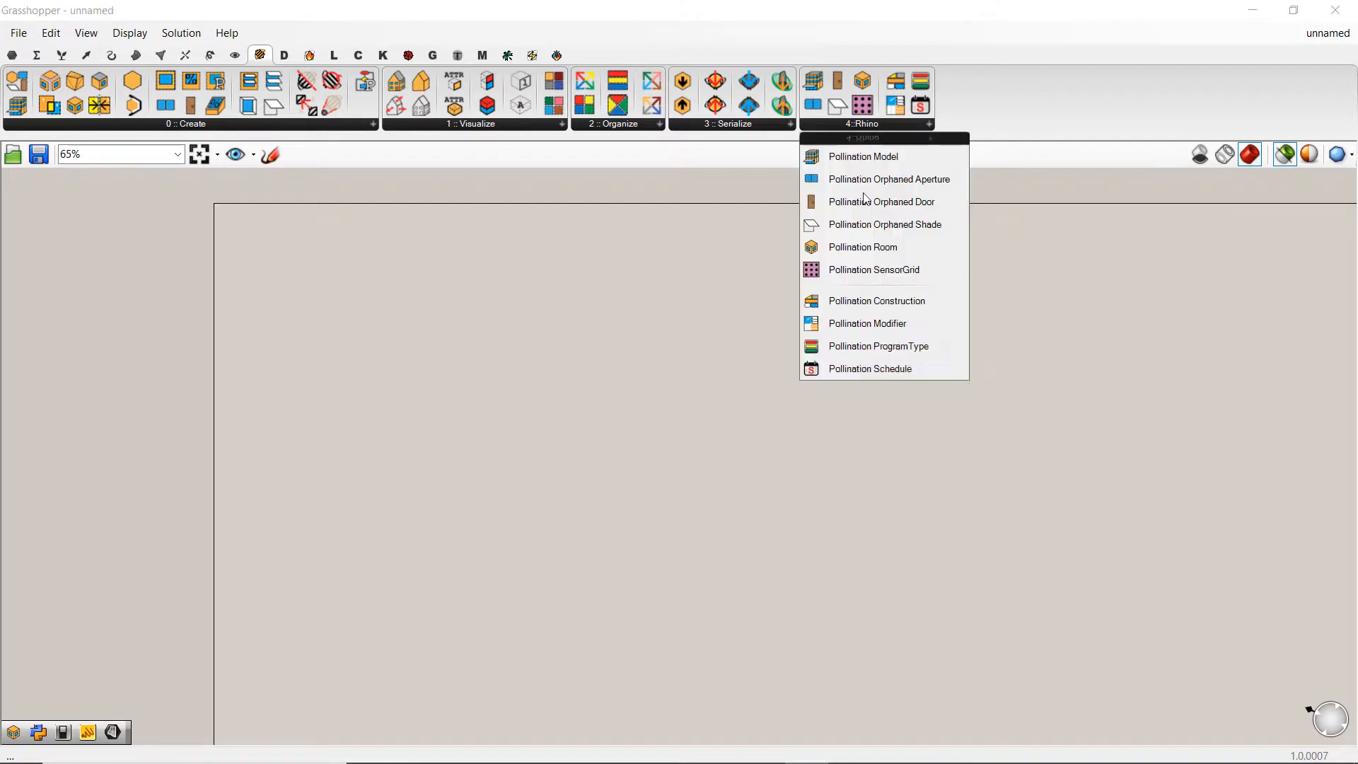
{"action": "mouse_move", "coordinate": [840, 246]}
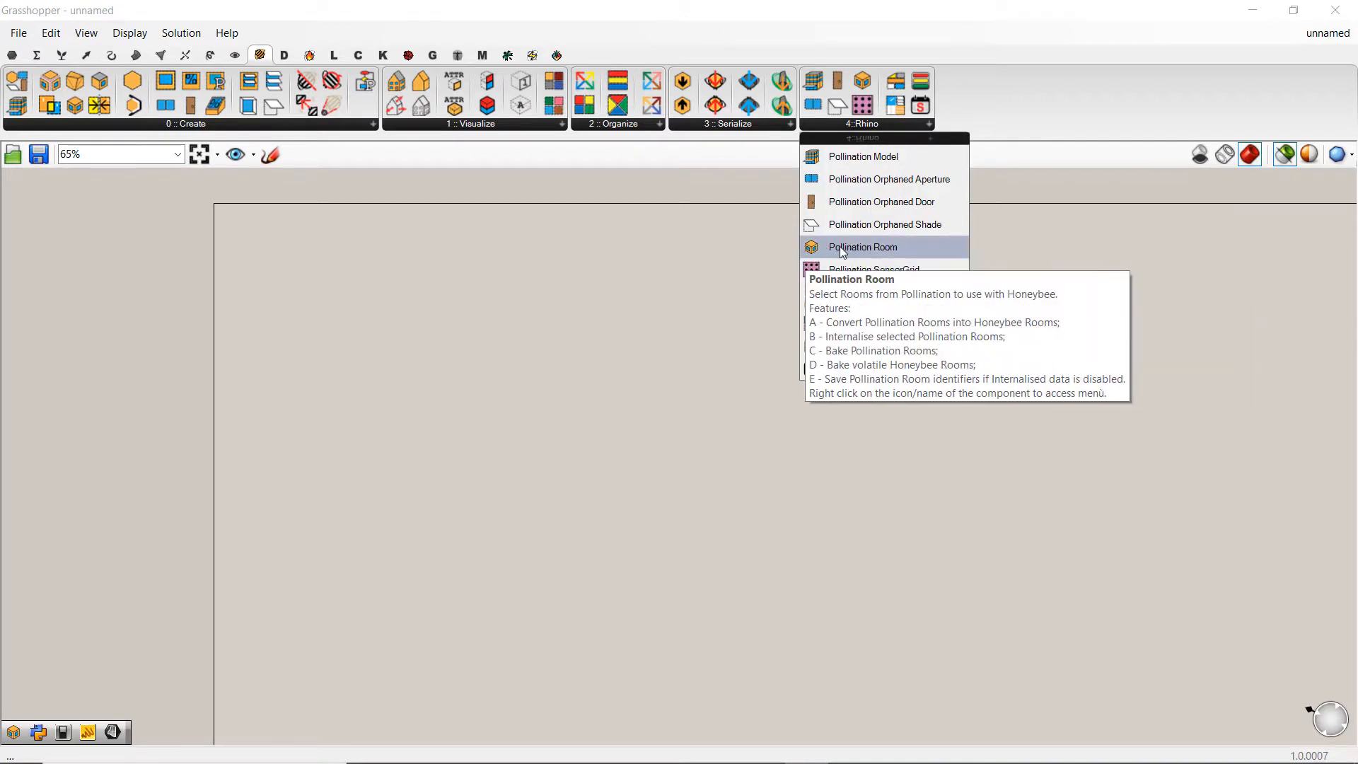
{"action": "mouse_move", "coordinate": [877, 253]}
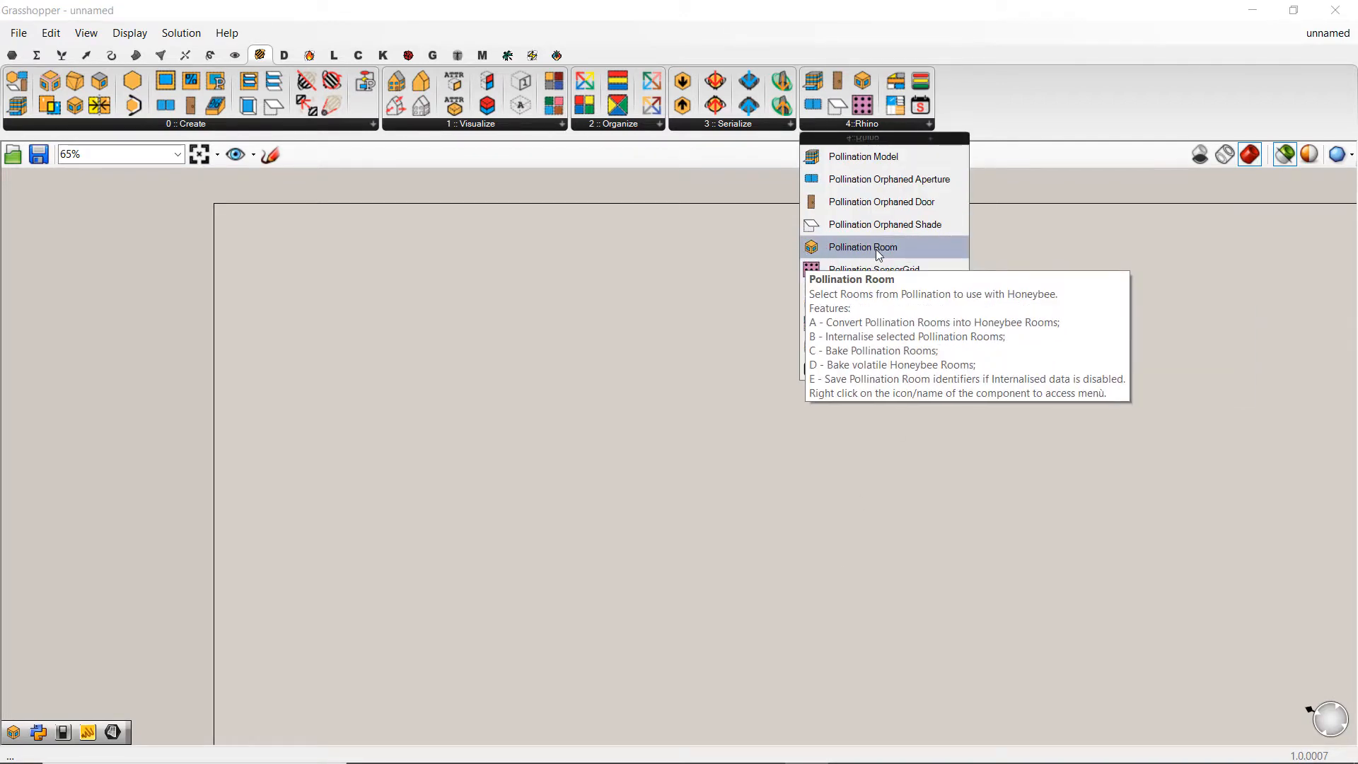
{"action": "left_click", "coordinate": [863, 246]}
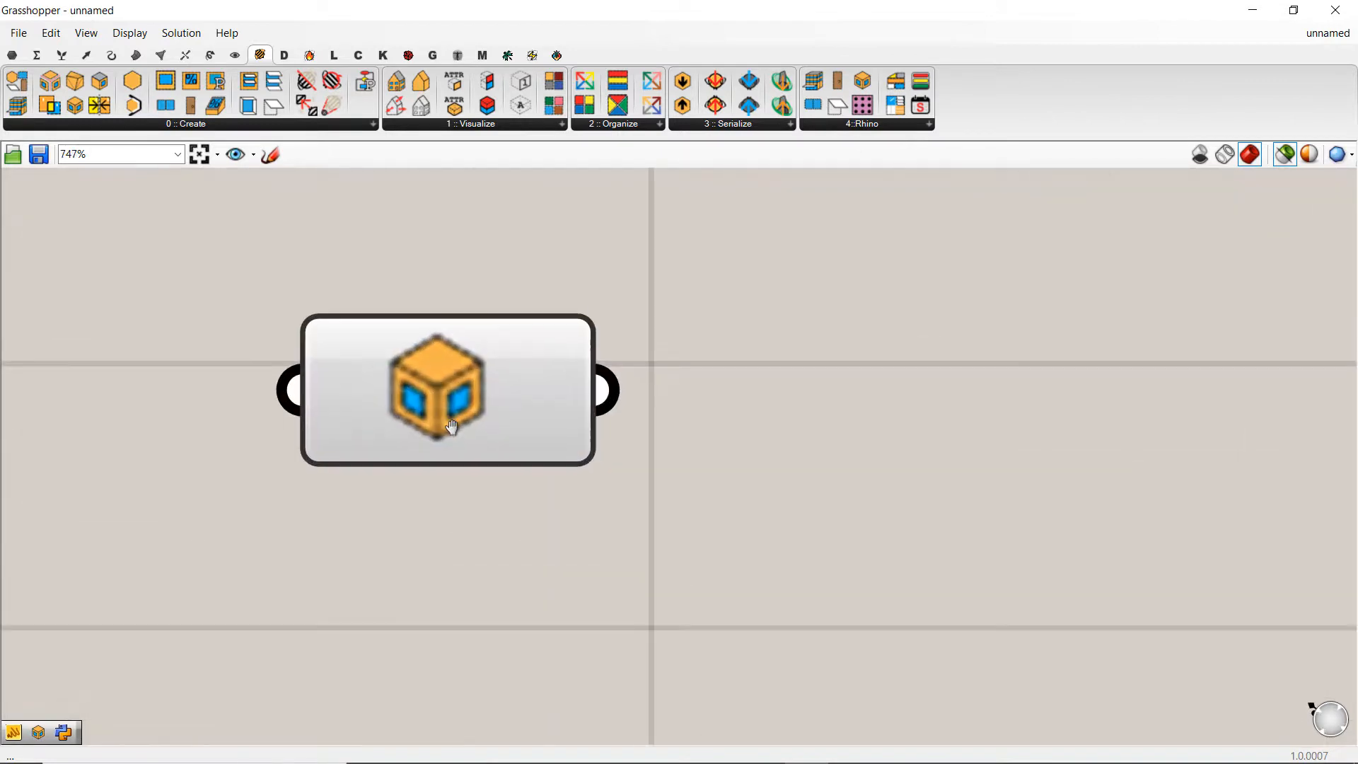
Select the Open Office 1 room from Rhino via Select Pollination Rooms.
{"action": "right_click", "coordinate": [444, 396]}
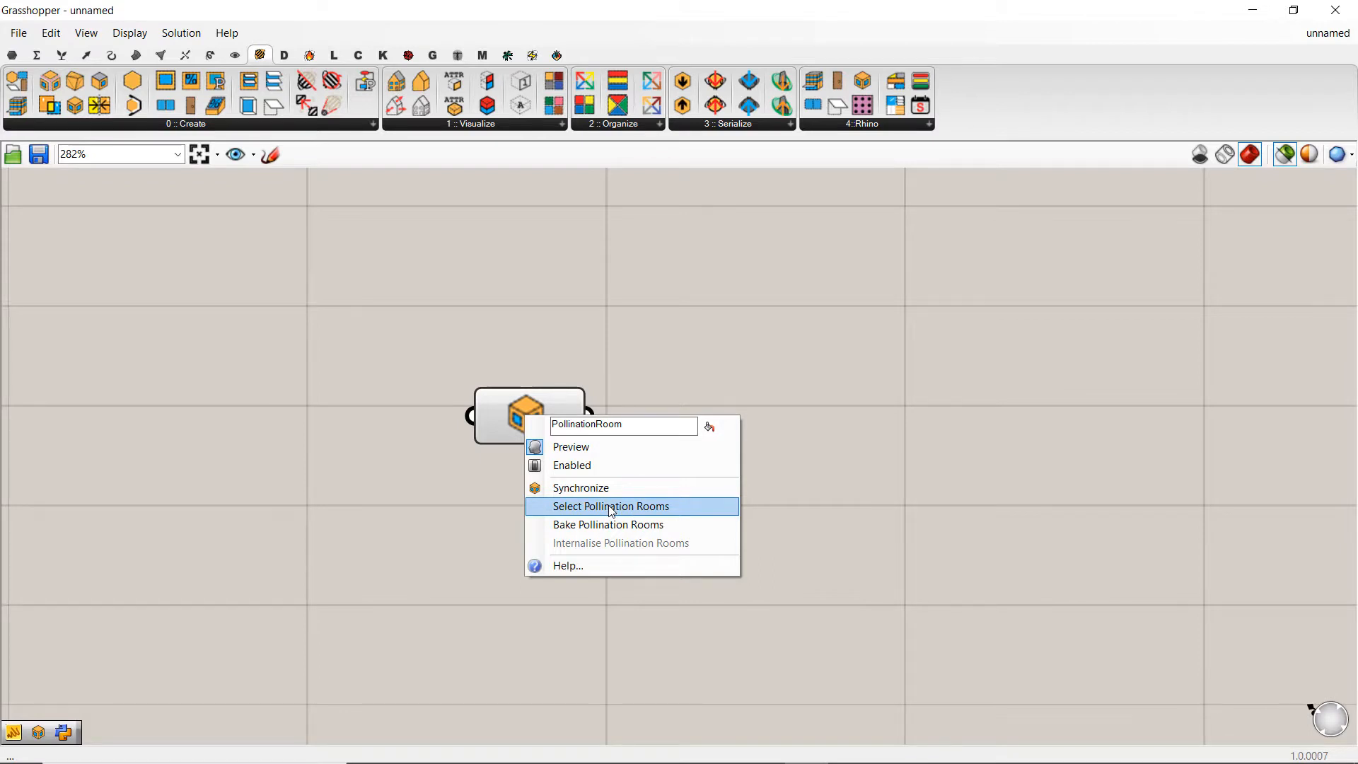
{"action": "left_click", "coordinate": [611, 506]}
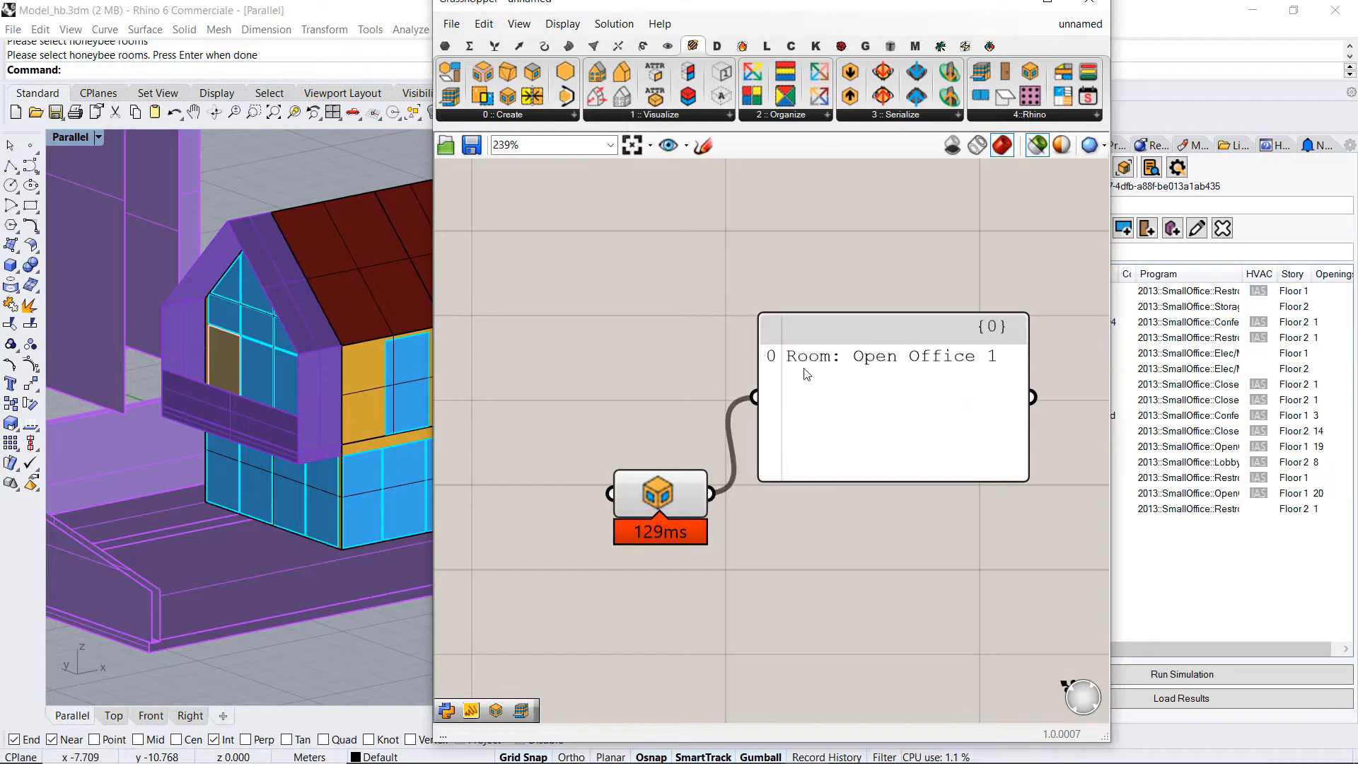
{"action": "scroll", "scroll_direction": "down", "scroll_amount": 3}
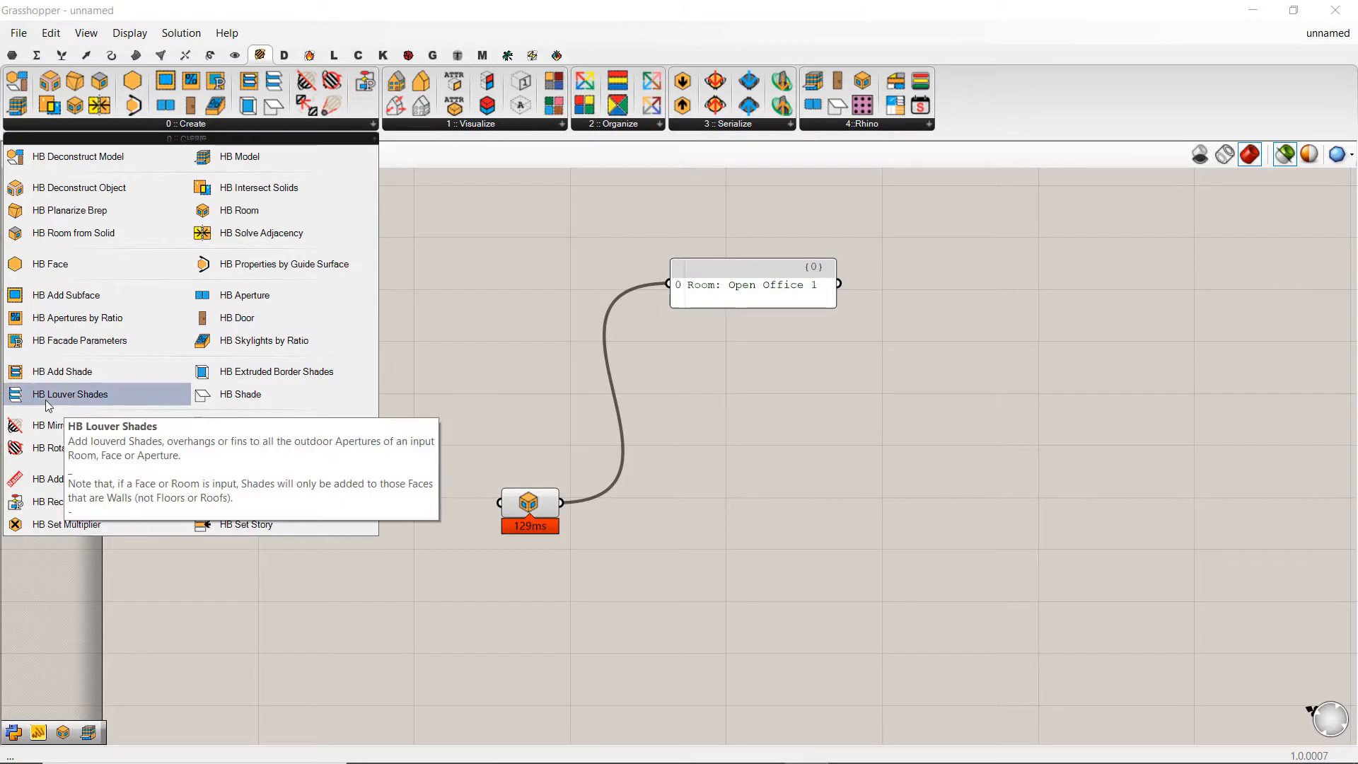
Attach HB Louver Shades to the room with depth 0.15 and shade count 15.
{"action": "left_click", "coordinate": [71, 393]}
{"action": "type", "text": "\""}
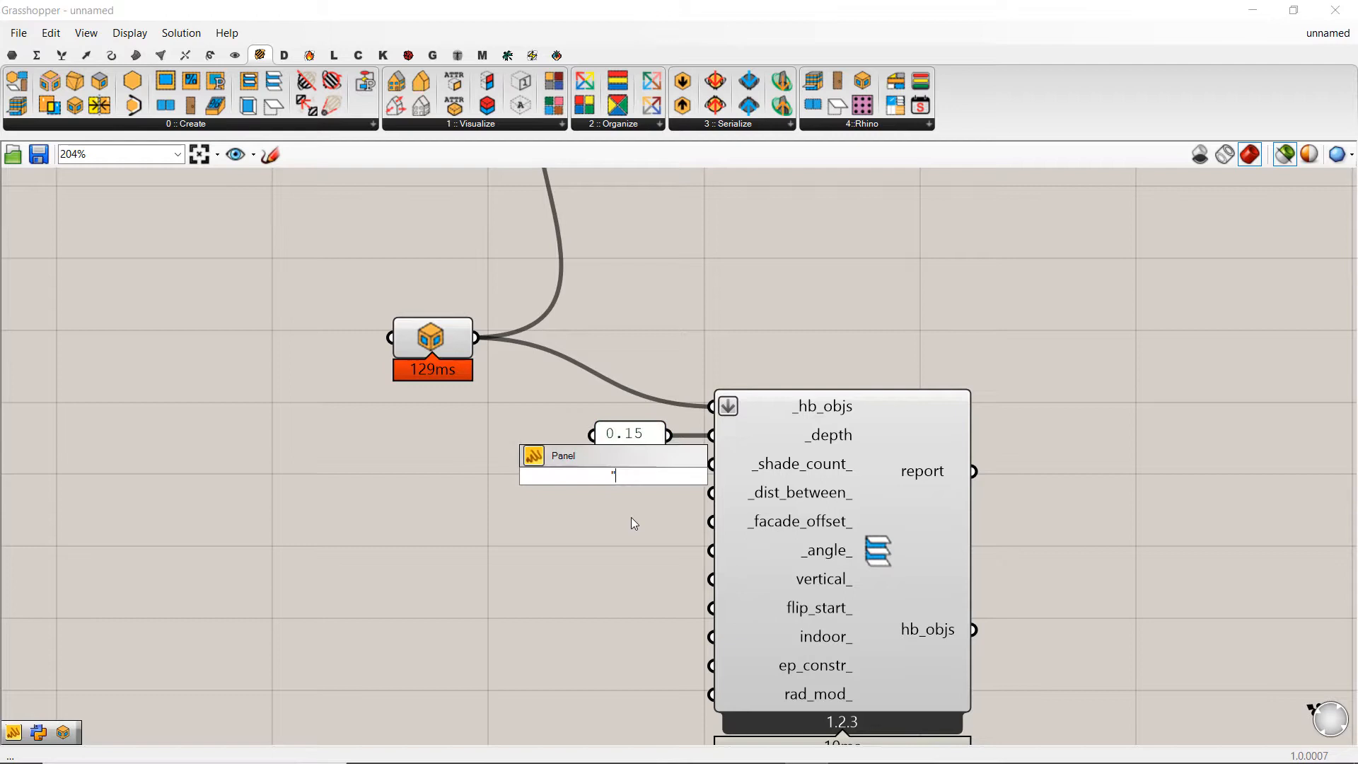
{"action": "type", "text": "15"}
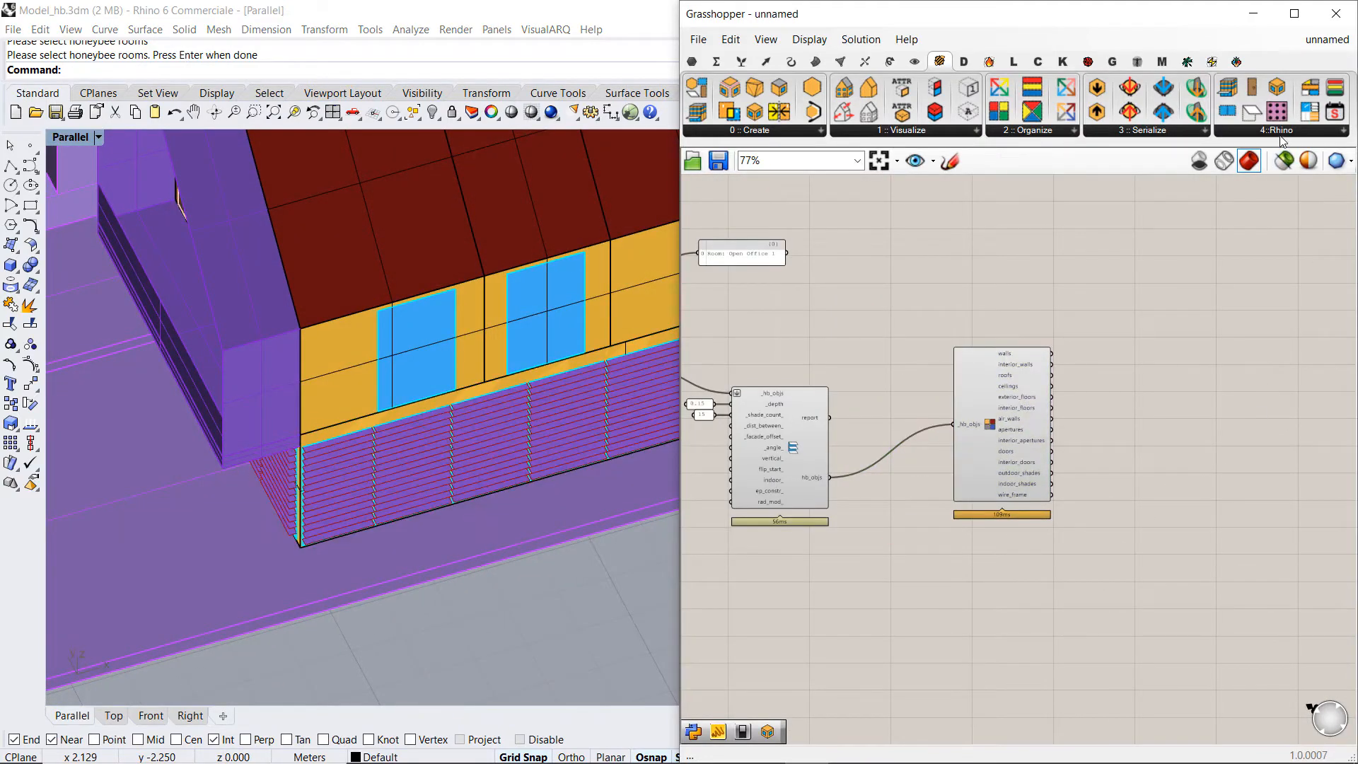
{"action": "mouse_move", "coordinate": [837, 549]}
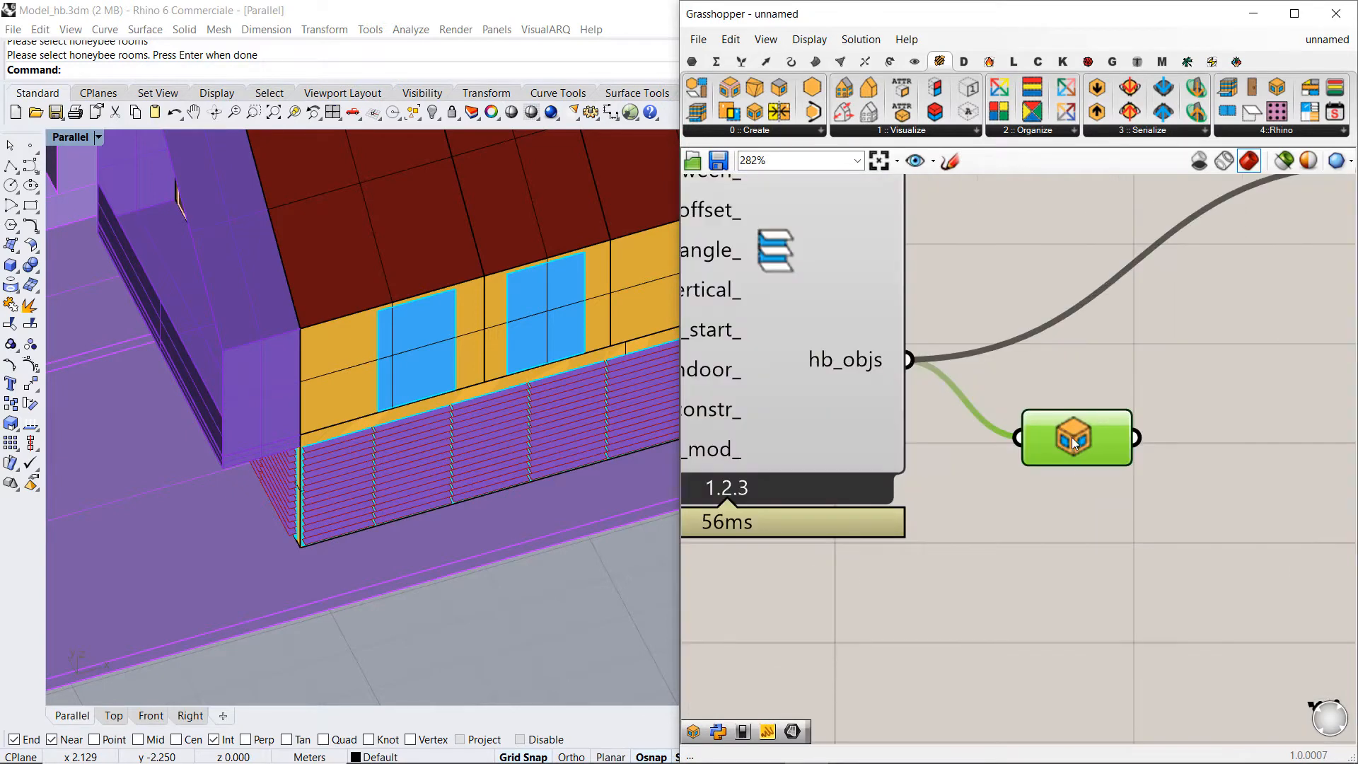
Bake the shaded room into Rhino using Bake Pollination Rooms.
{"action": "right_click", "coordinate": [1073, 442]}
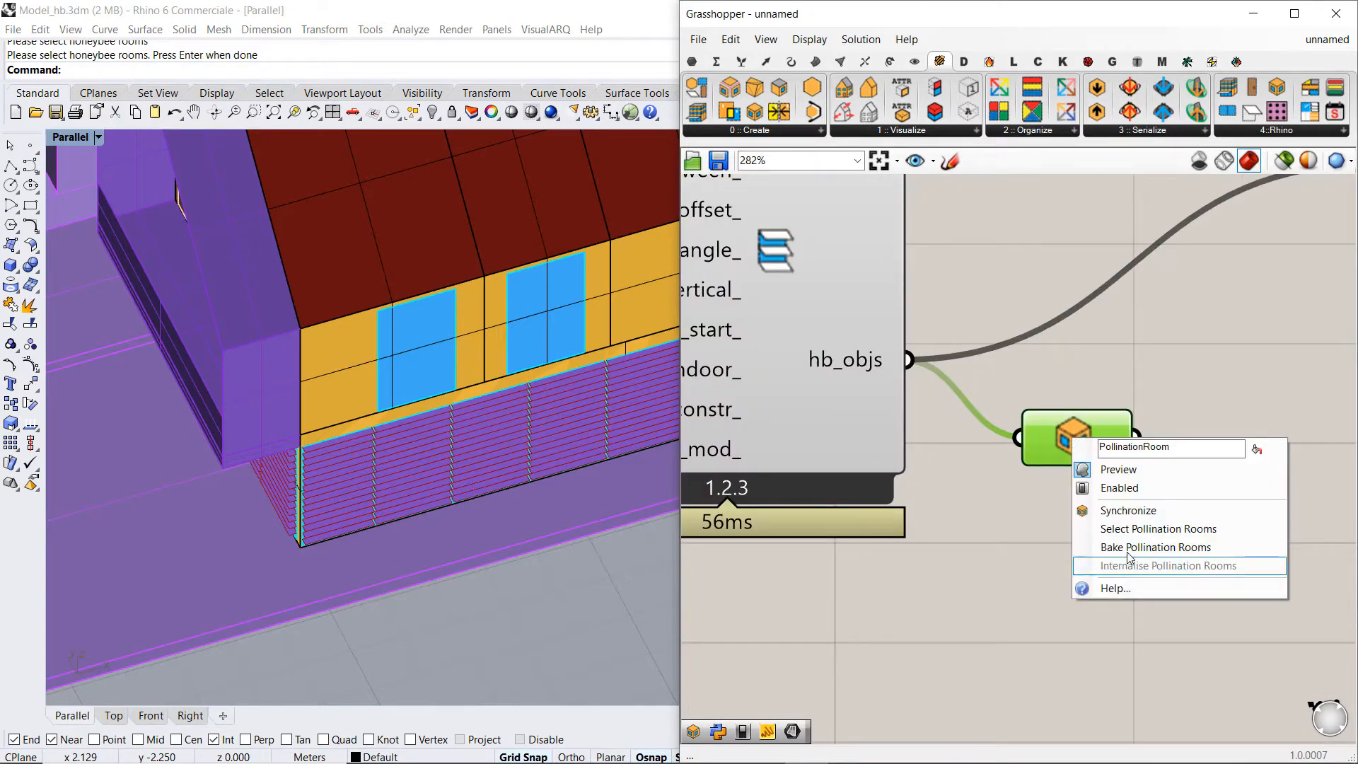
{"action": "mouse_move", "coordinate": [1154, 548]}
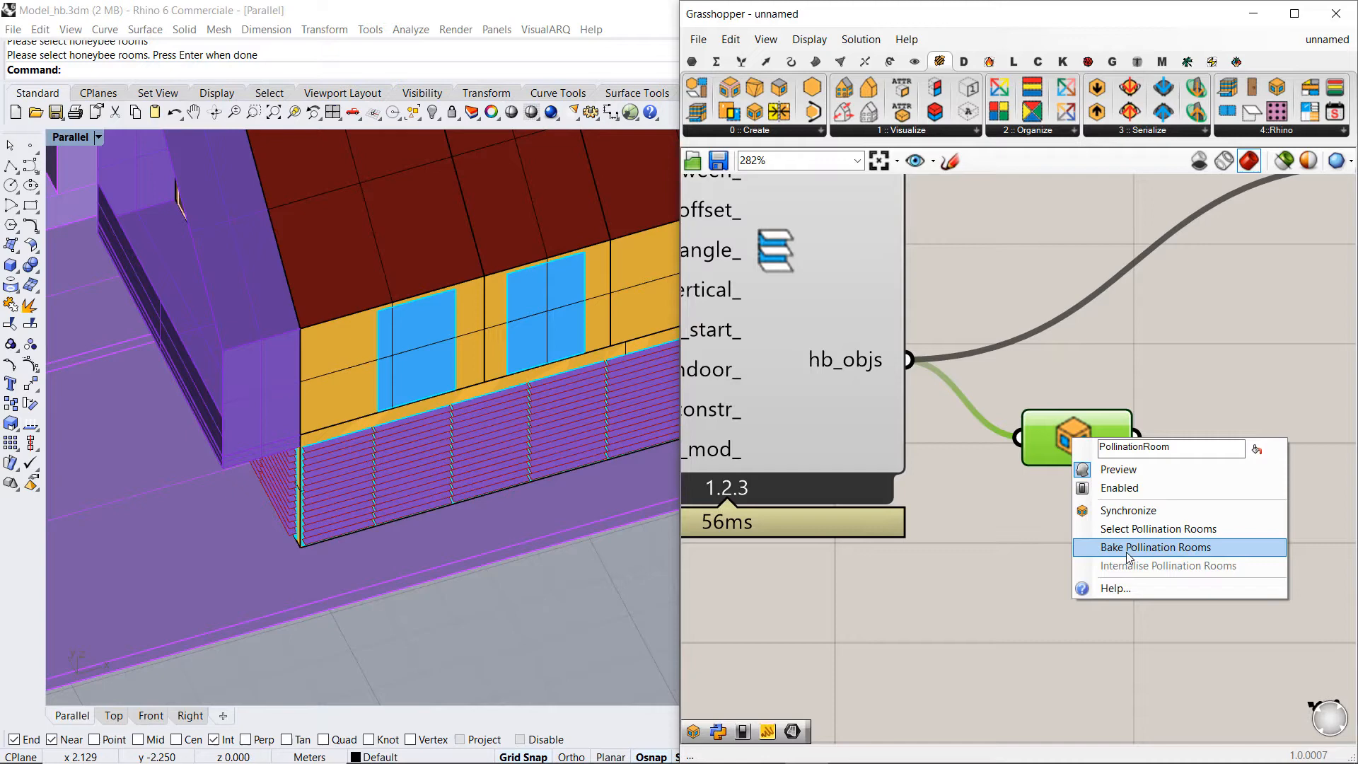
{"action": "left_click", "coordinate": [1157, 546]}
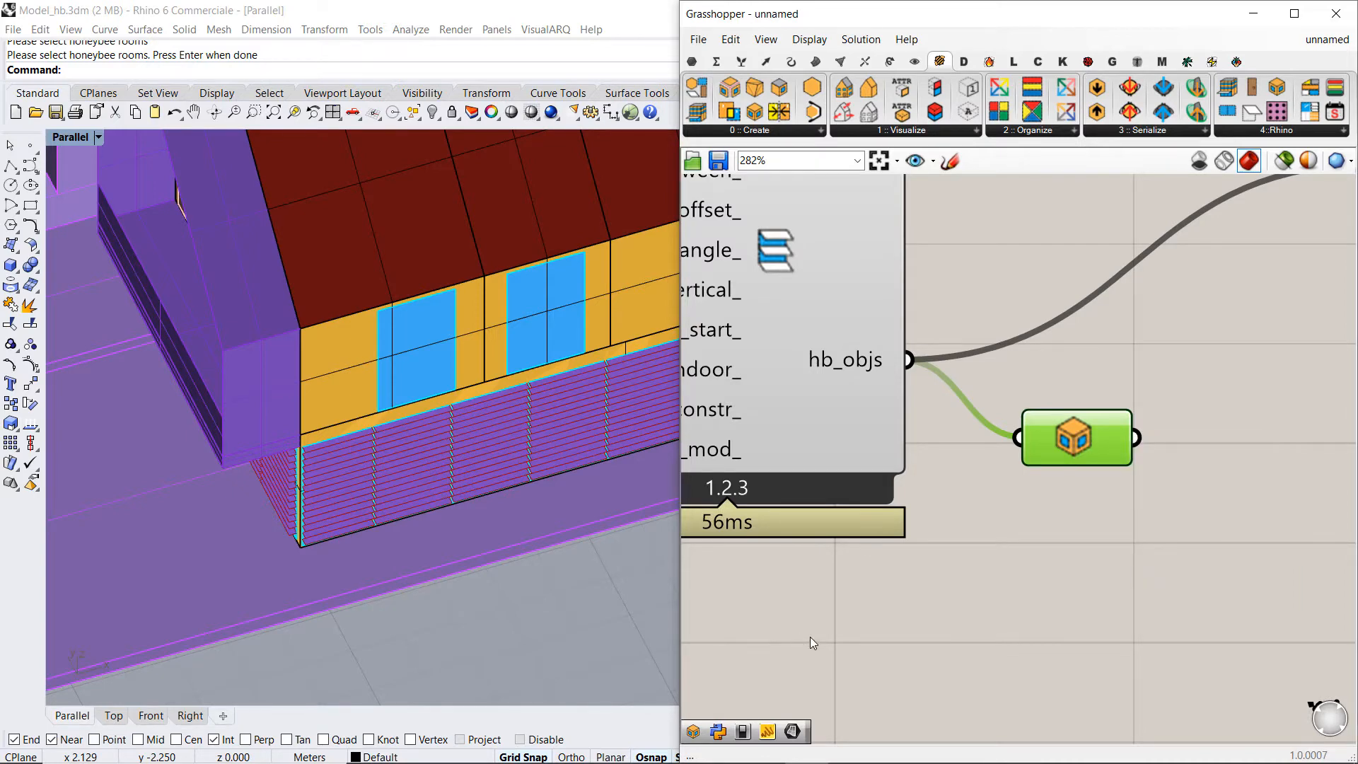
{"action": "mouse_move", "coordinate": [749, 642]}
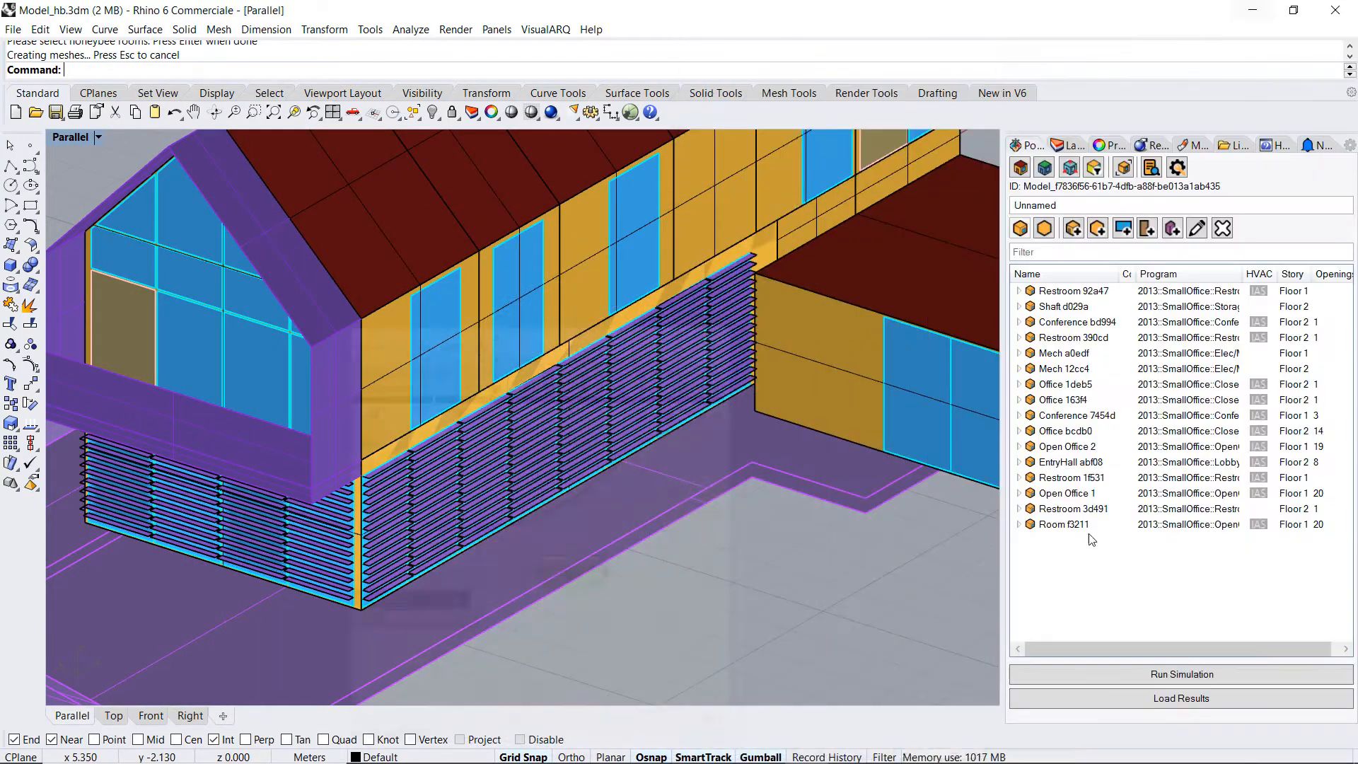
Rename the baked Room f3211 to Option 1 in Room Properties.
{"action": "left_click", "coordinate": [1064, 523]}
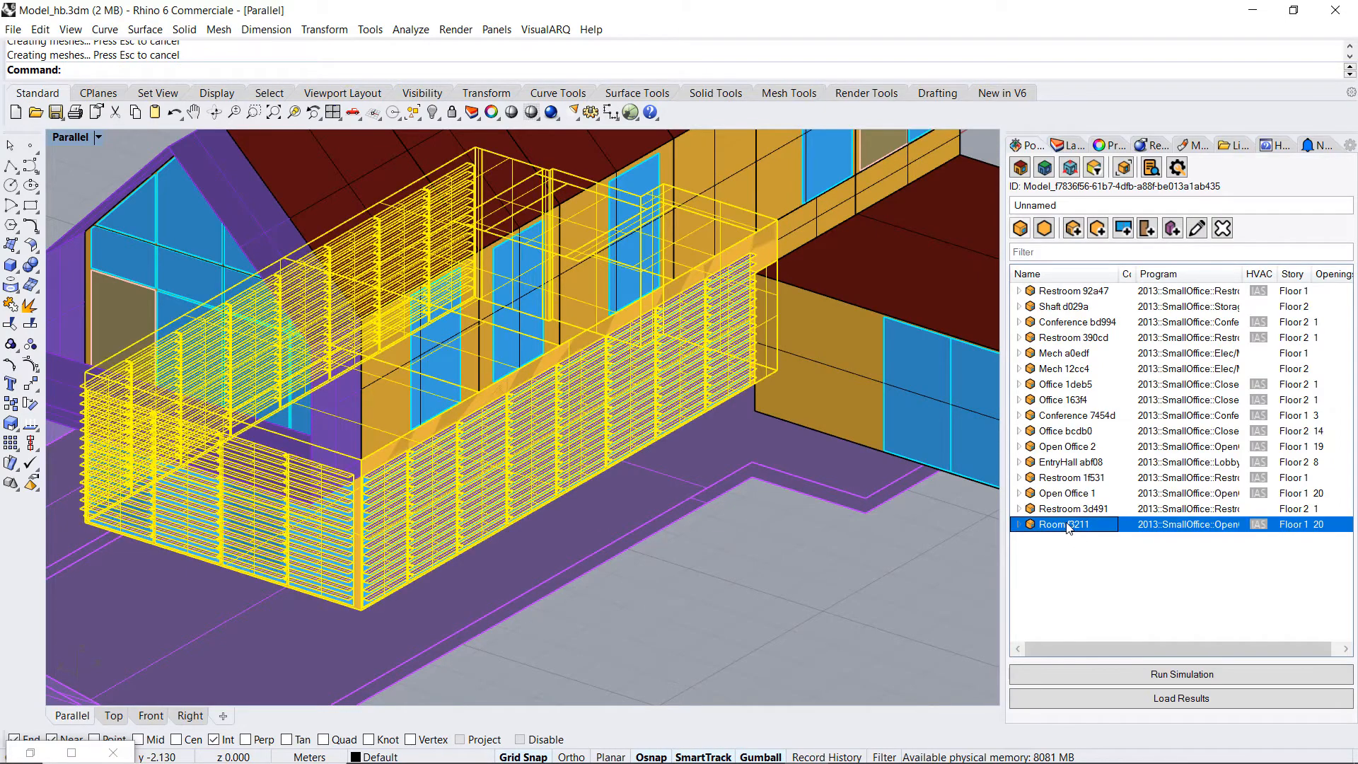
{"action": "double_click", "coordinate": [1065, 523]}
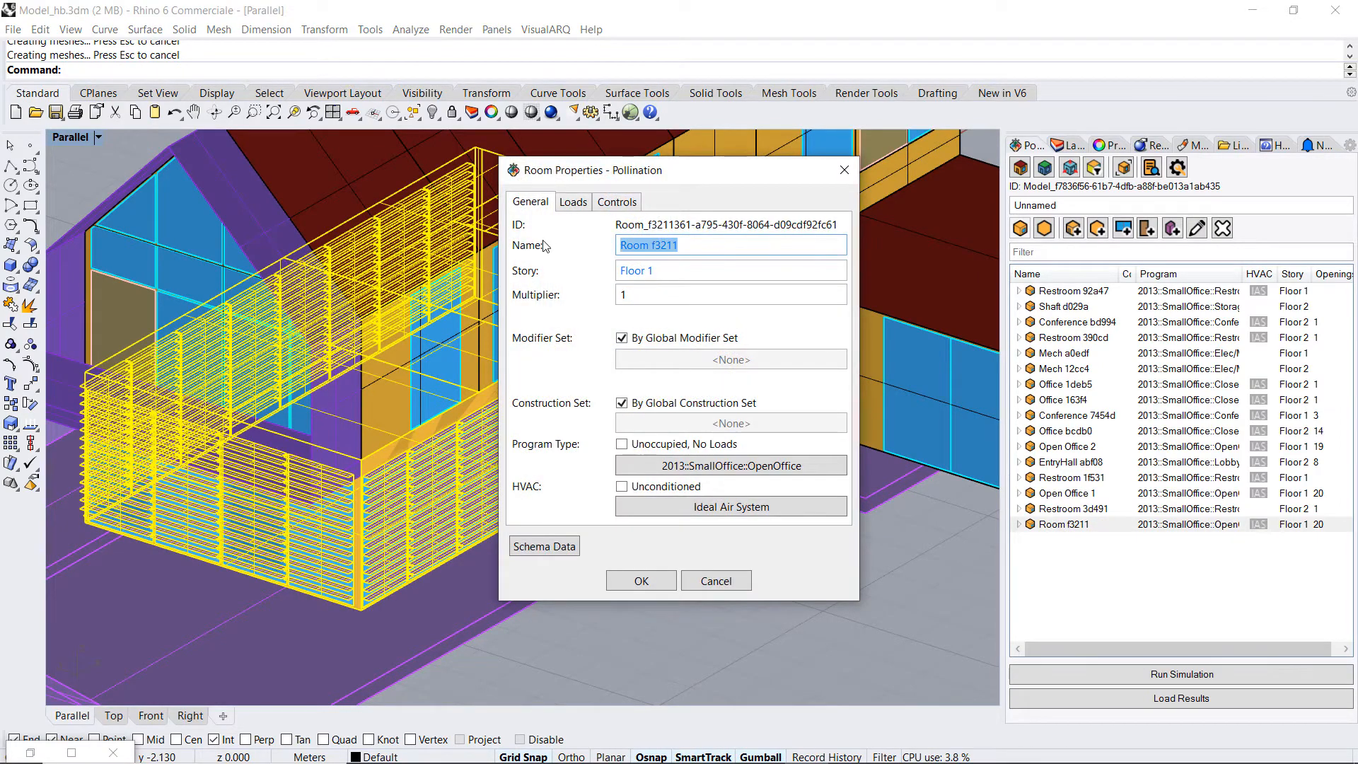
{"action": "type", "text": "Option"}
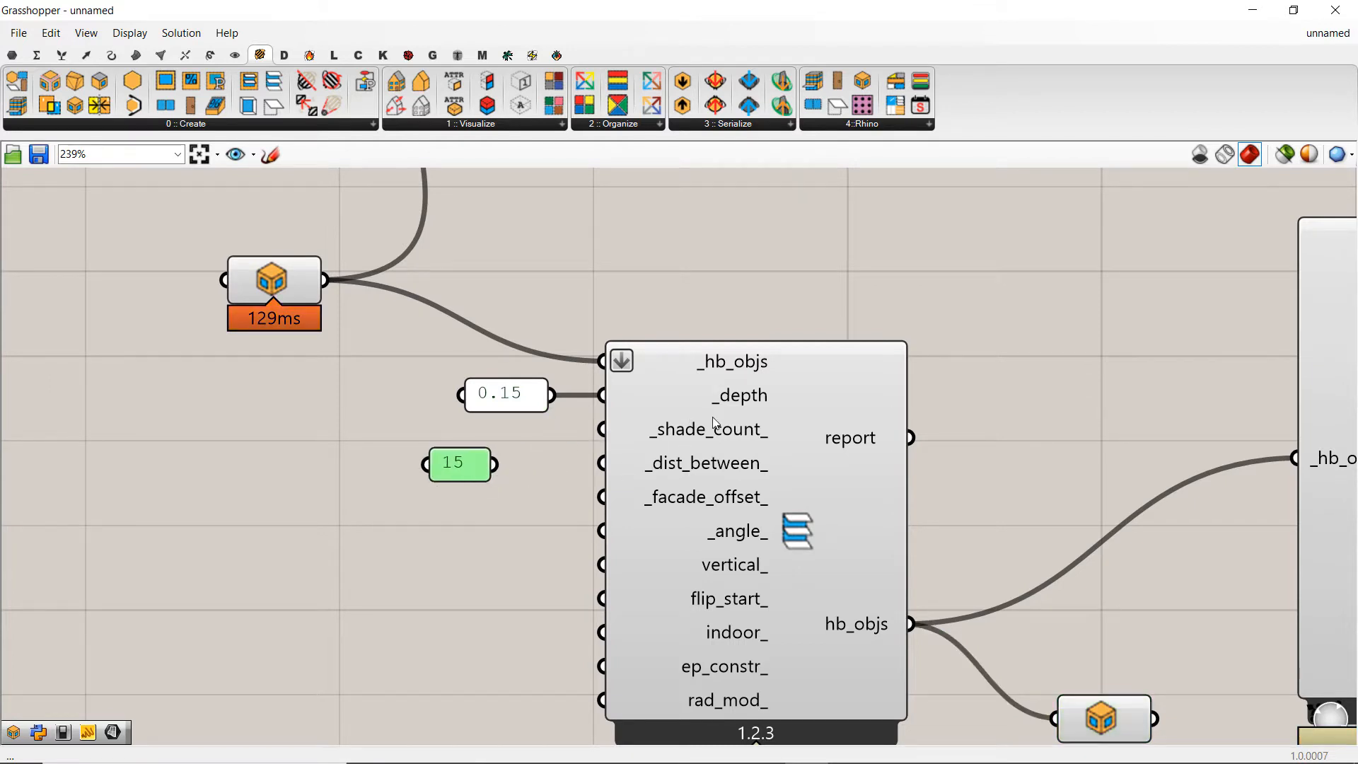
Edit the 0.15 louver depth value to create a different shading option.
{"action": "left_click", "coordinate": [506, 393]}
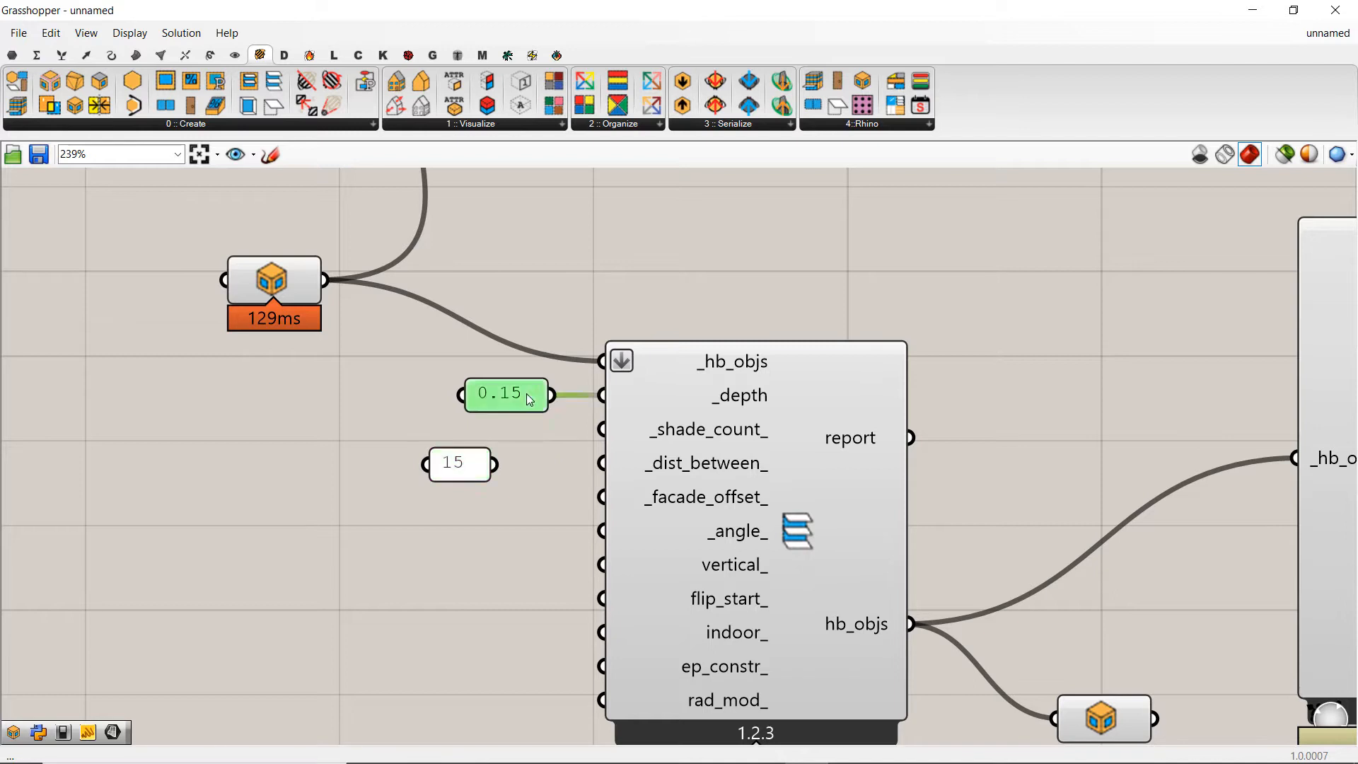
{"action": "double_click", "coordinate": [504, 393]}
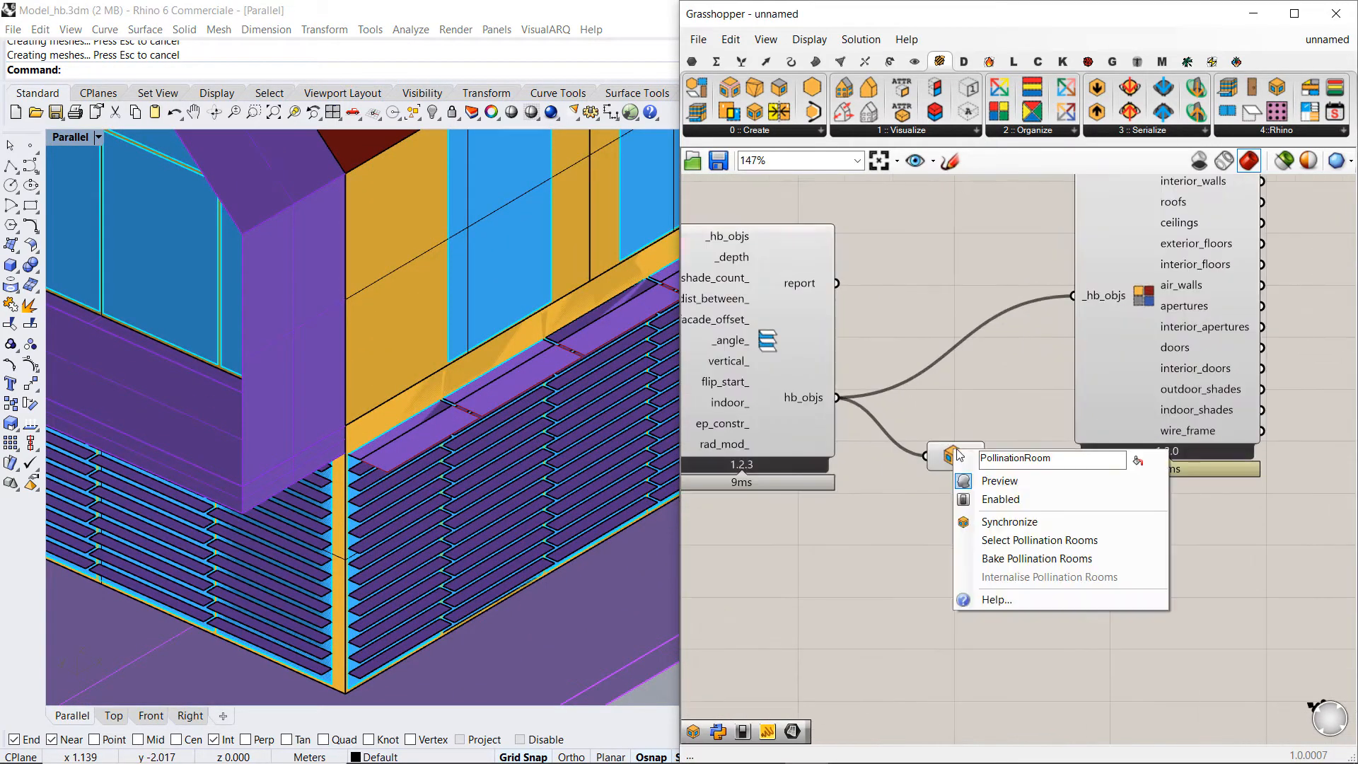
{"action": "mouse_move", "coordinate": [1020, 558]}
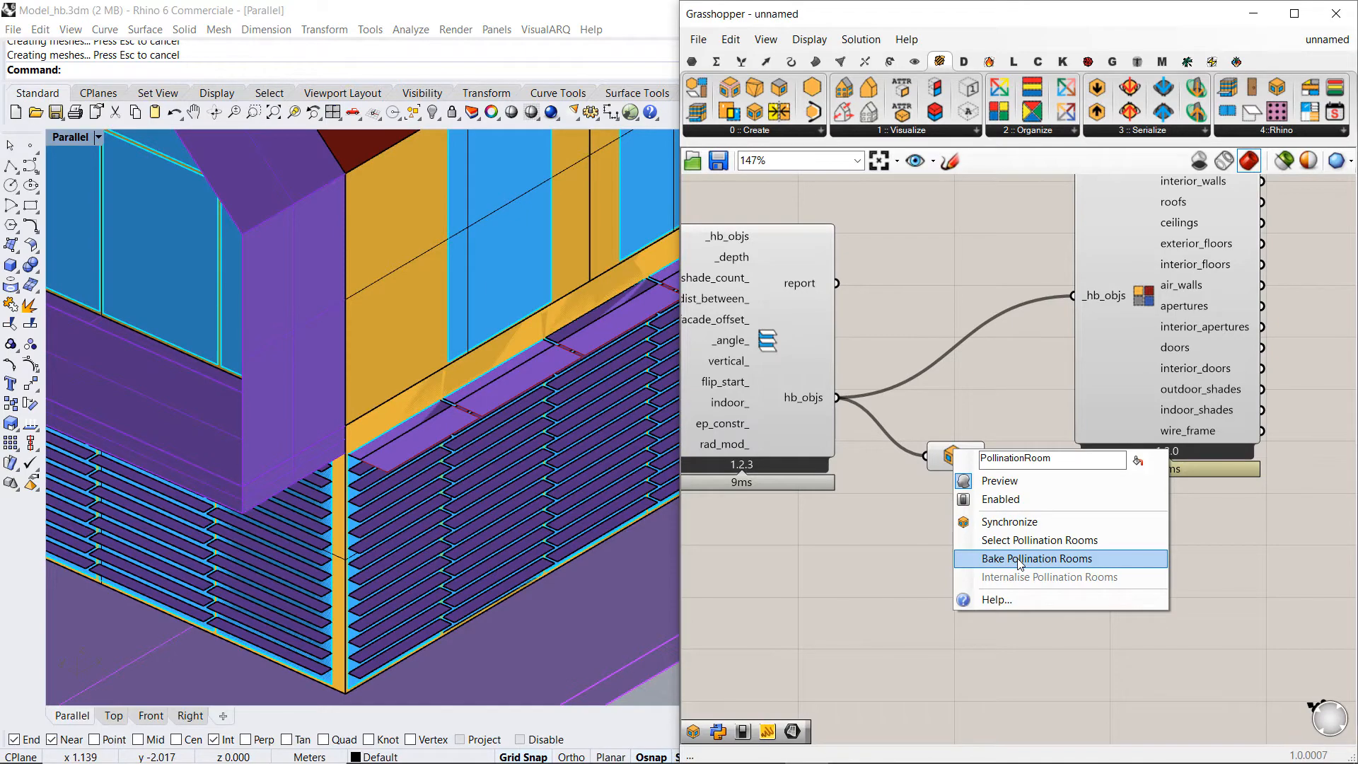
Bake the revised shaded room into Rhino as Room f3f2a.
{"action": "left_click", "coordinate": [1038, 559]}
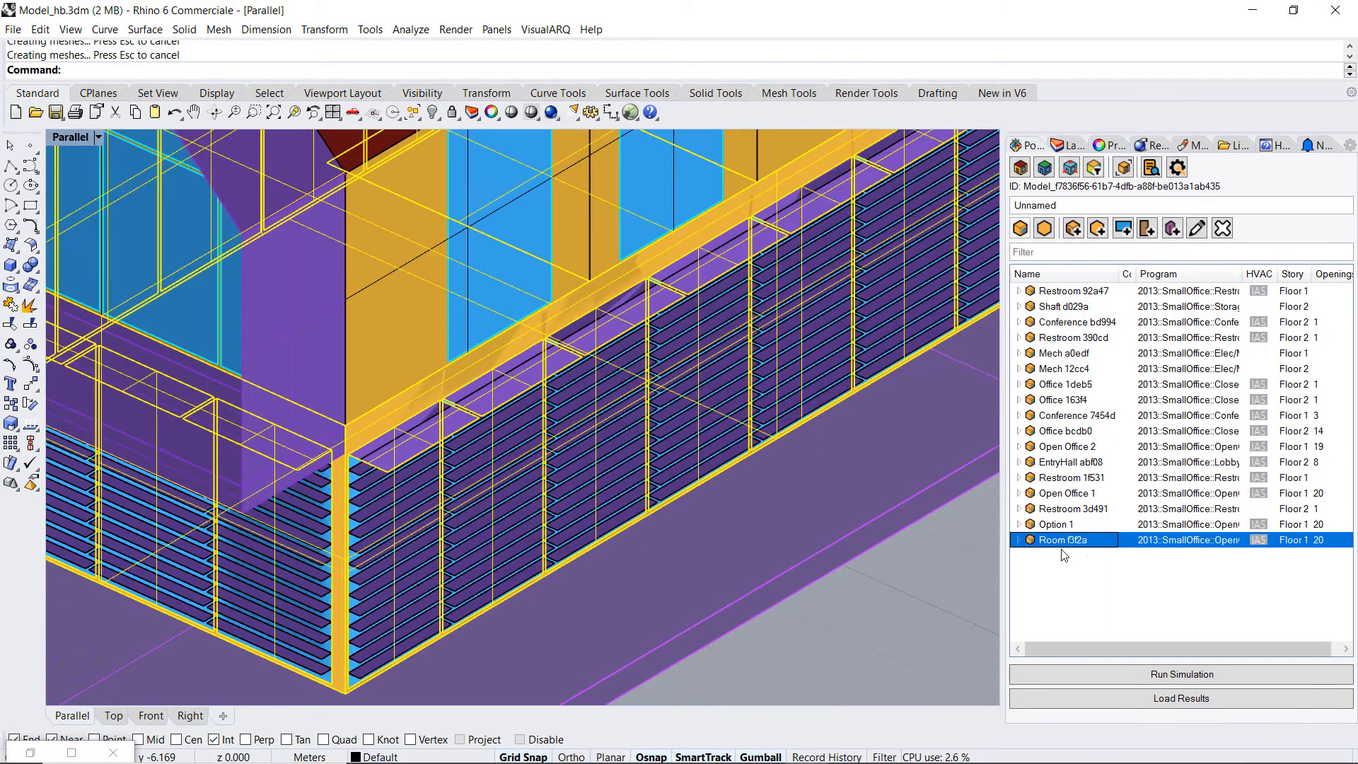
Rename Room f3f2a to Option 2 in Room Properties.
{"action": "double_click", "coordinate": [1063, 540]}
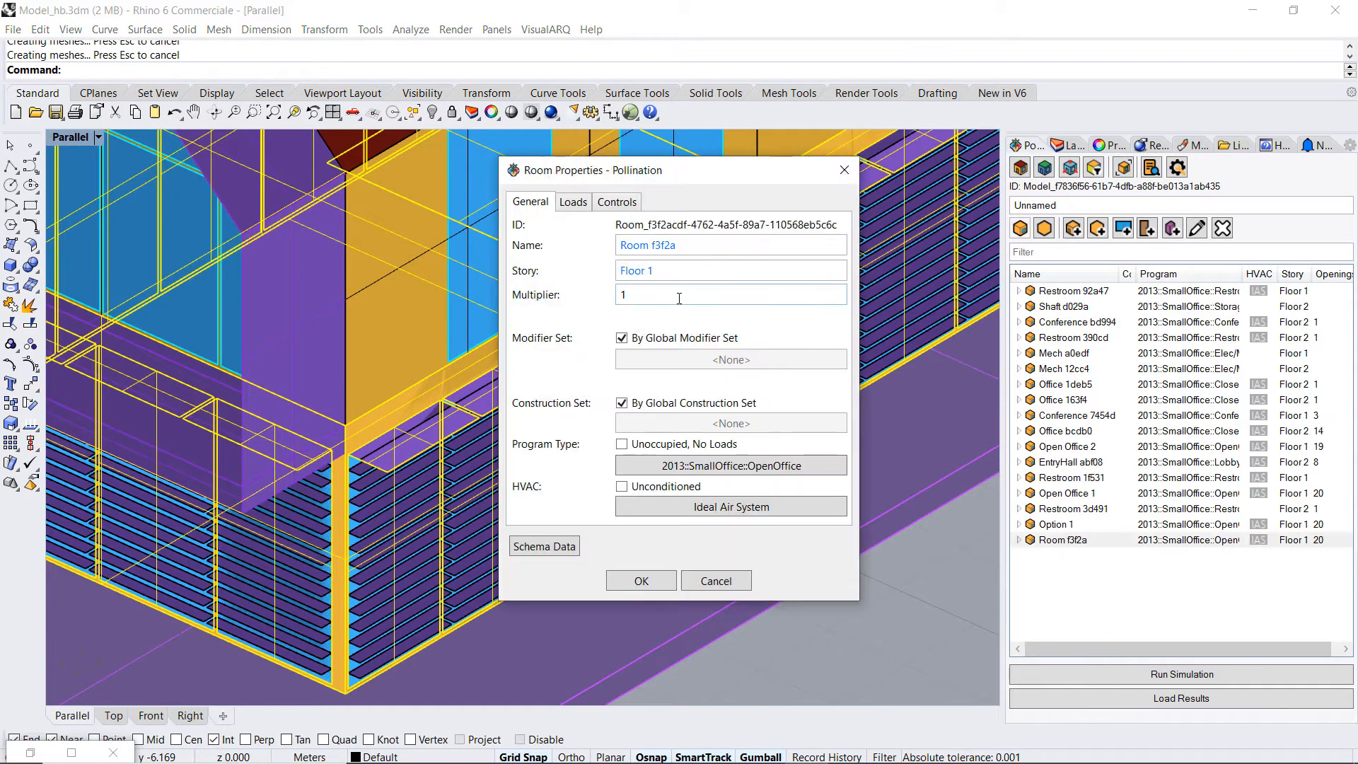
{"action": "type", "text": "Optic"}
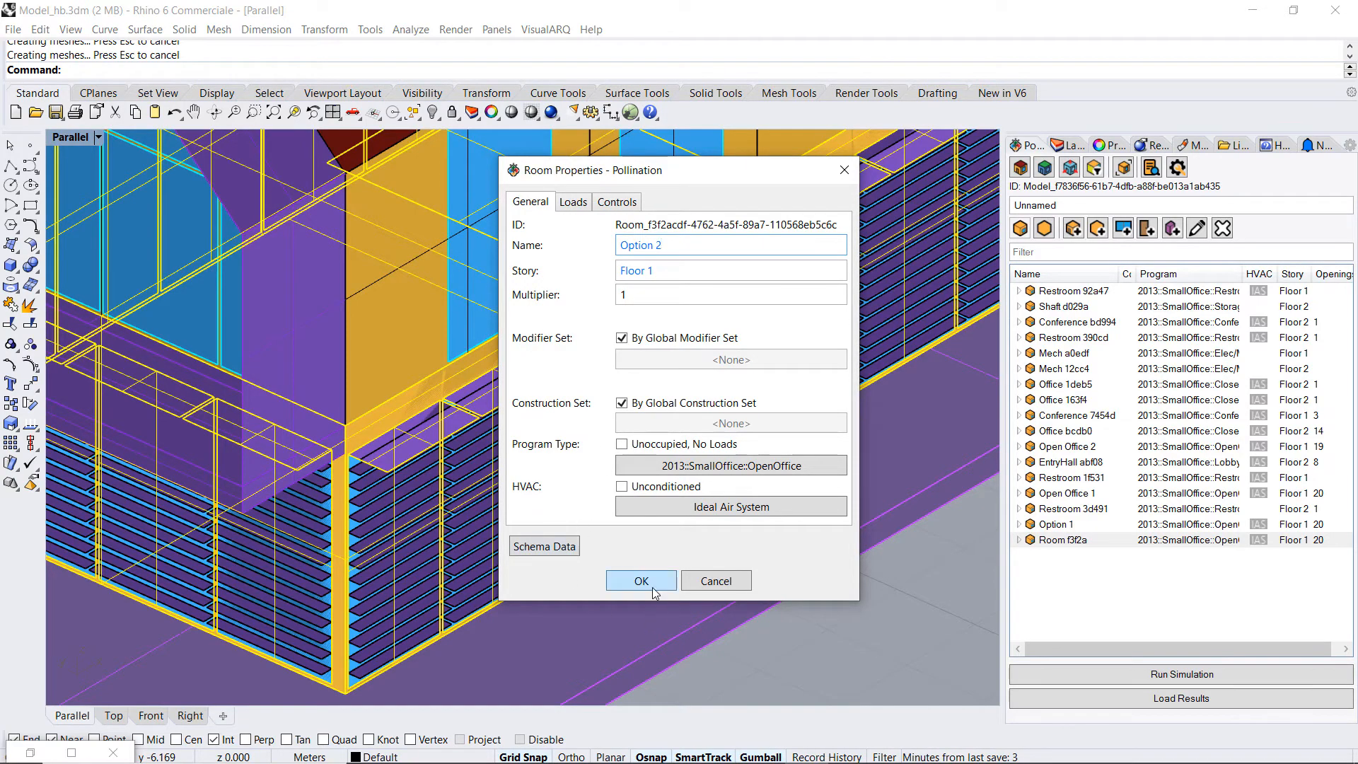
{"action": "left_click", "coordinate": [641, 579]}
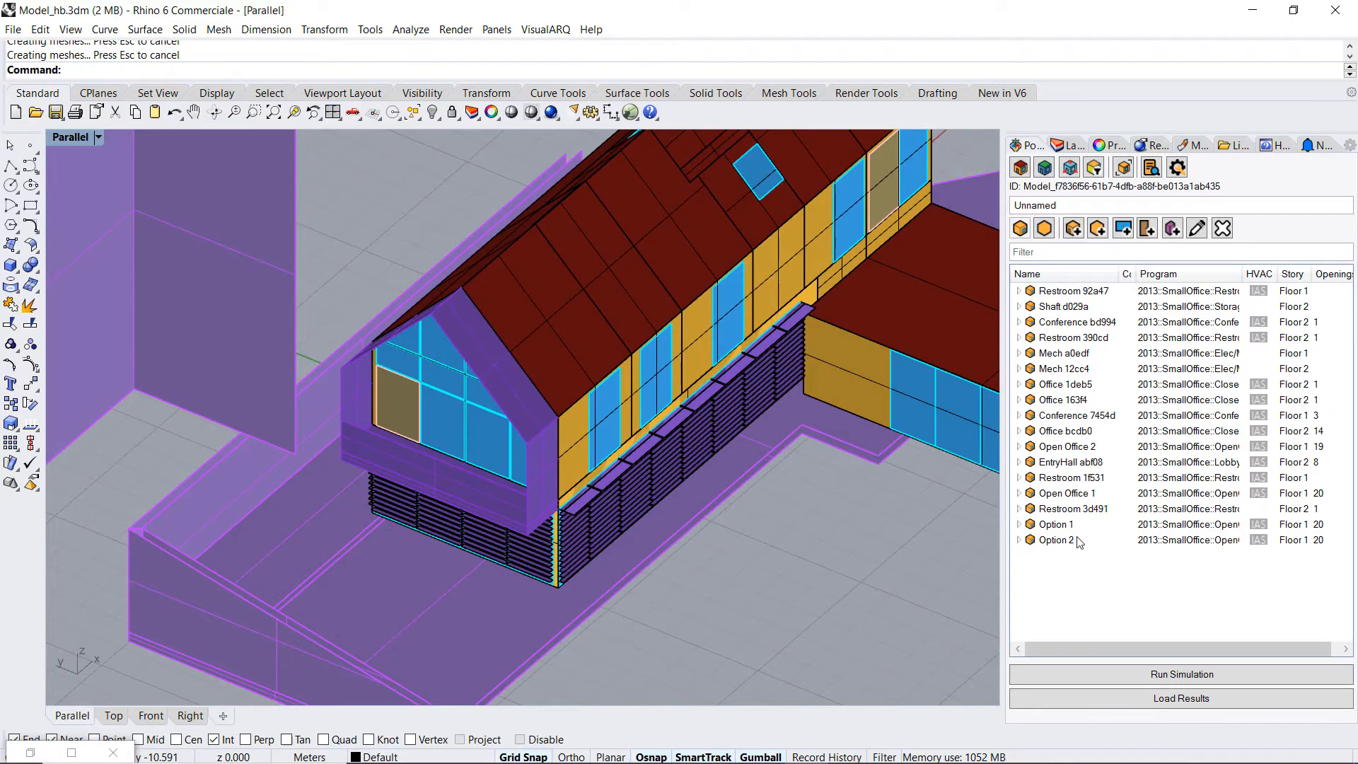
{"action": "left_click", "coordinate": [1067, 493]}
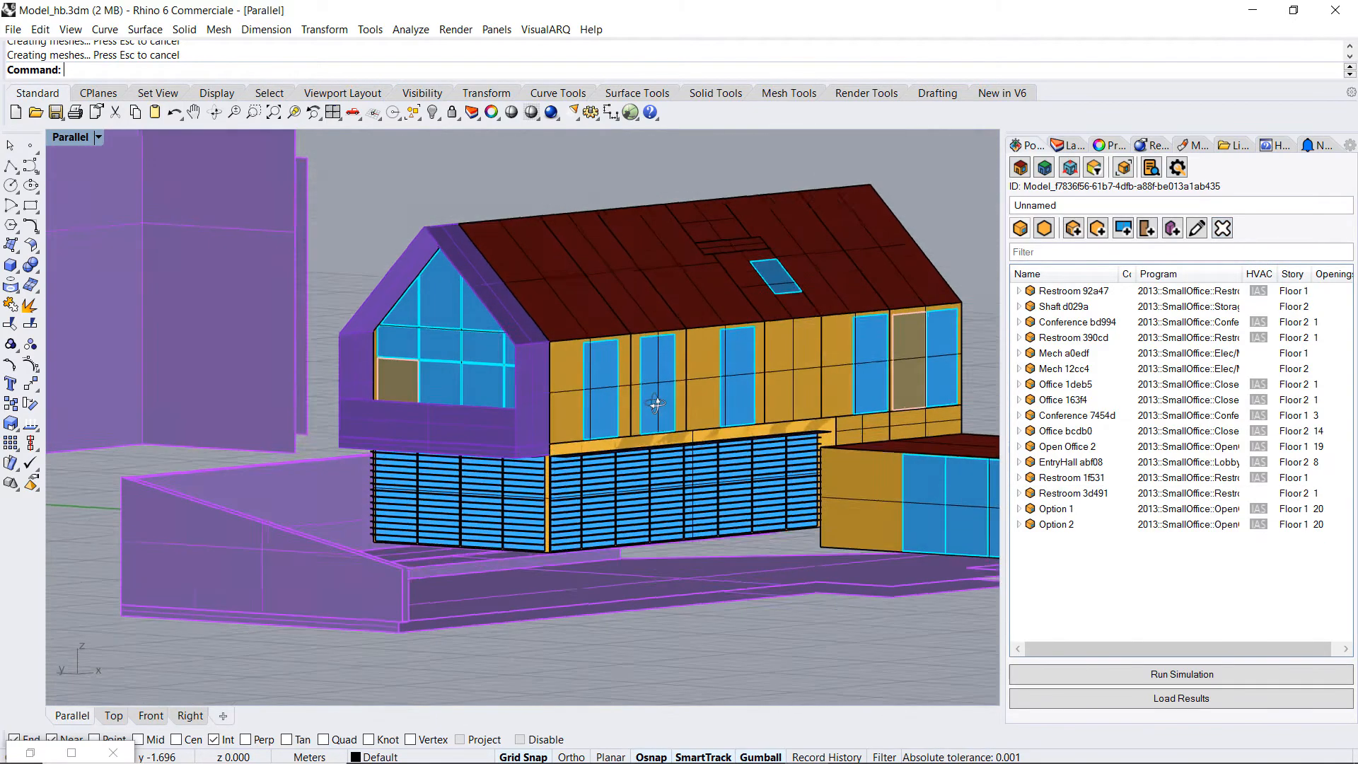
{"action": "left_click", "coordinate": [1056, 523]}
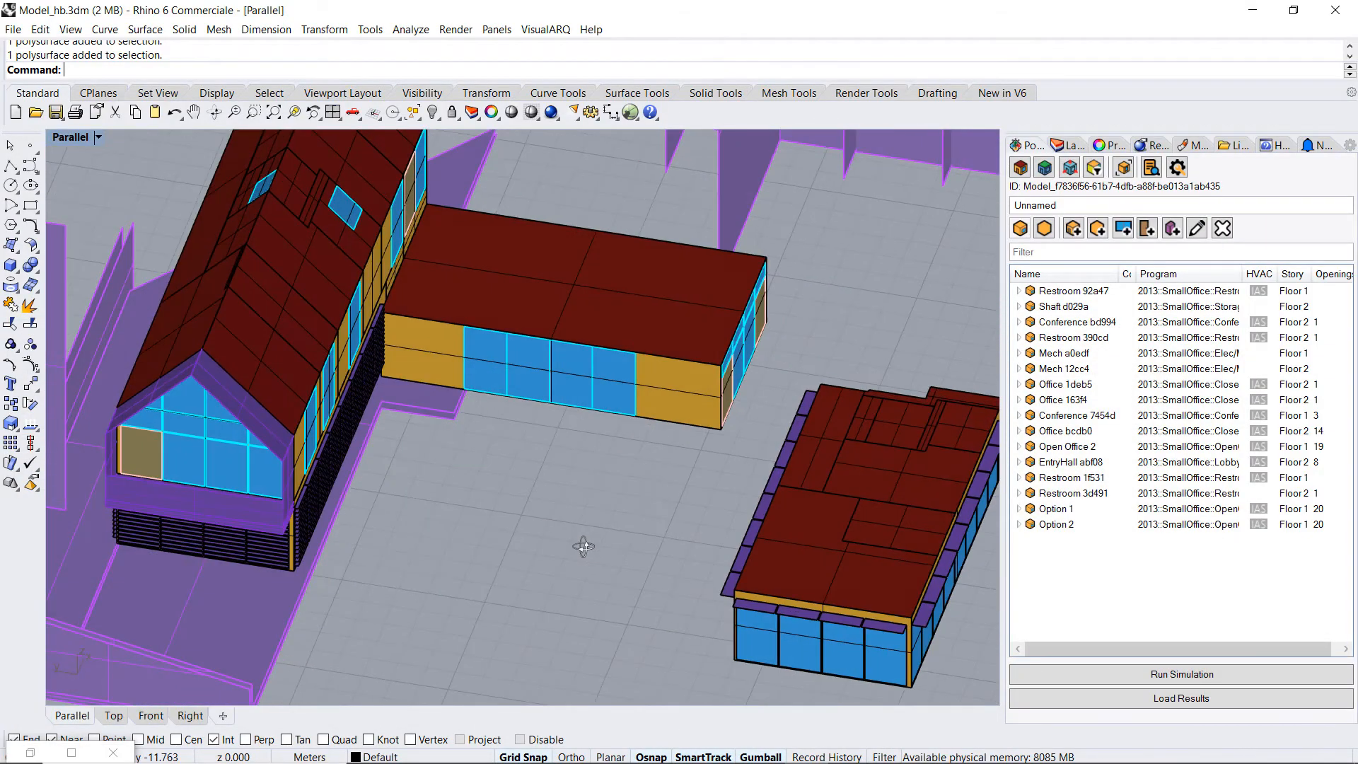
{"action": "left_click_drag", "start_coordinate": [583, 545], "coordinate": [560, 477]}
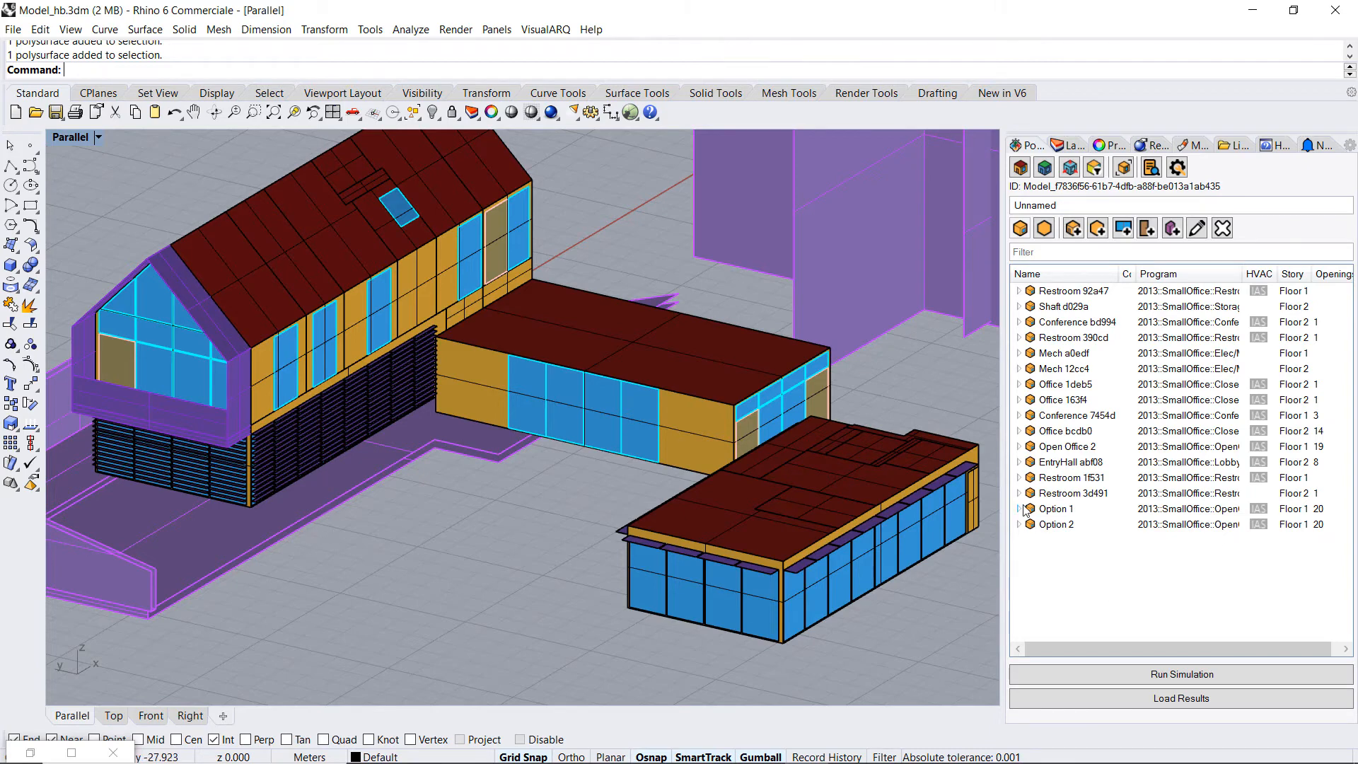
Expand Option 1's tree to show Face 35651, Aperture a199a and its louver shades.
{"action": "left_click", "coordinate": [1055, 507]}
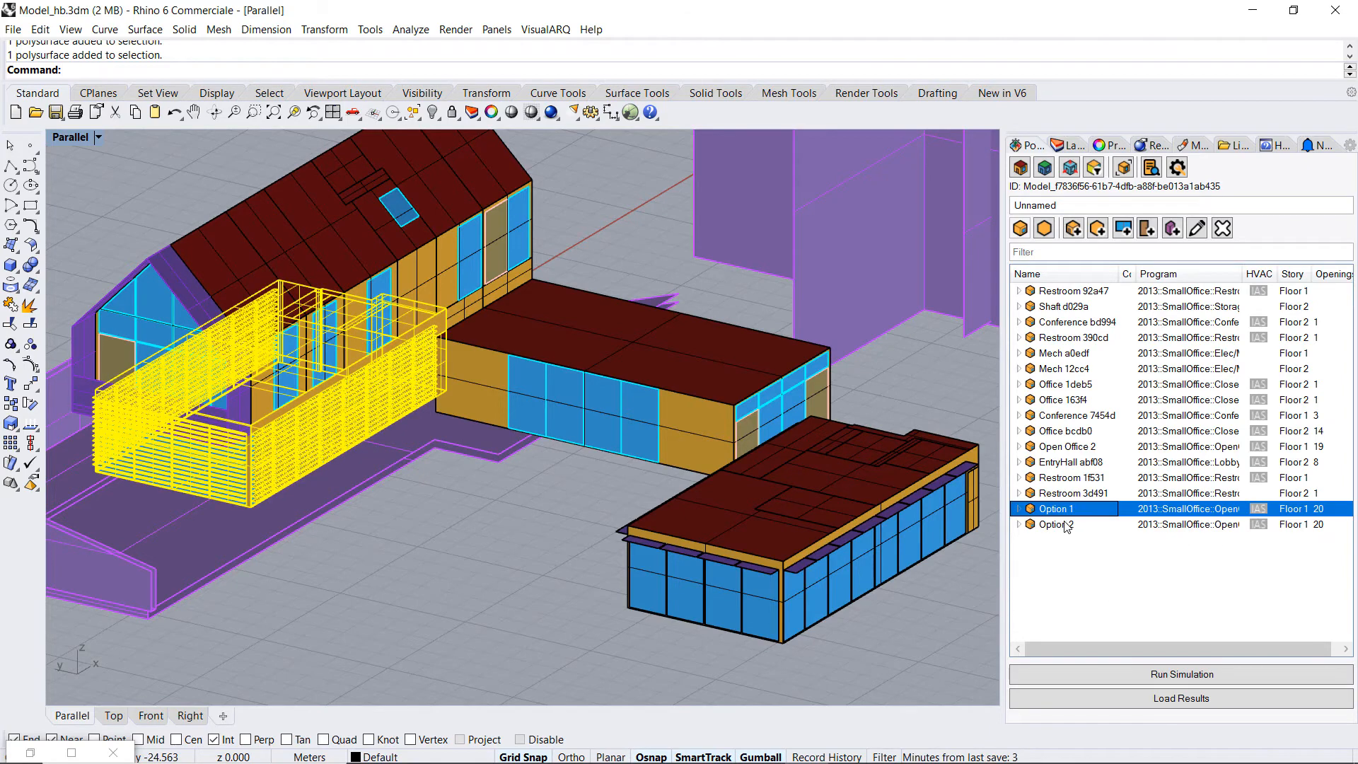
{"action": "left_click", "coordinate": [1018, 508]}
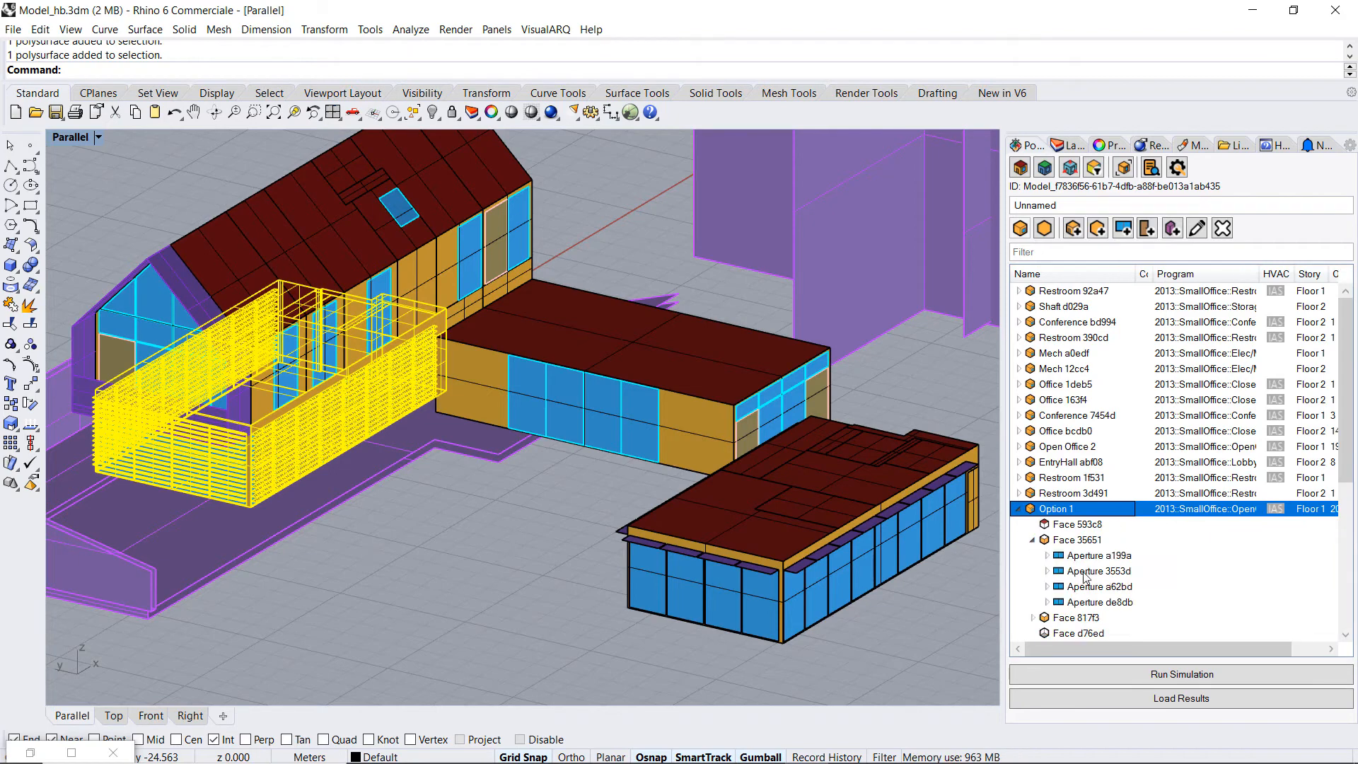
{"action": "left_click", "coordinate": [1046, 555]}
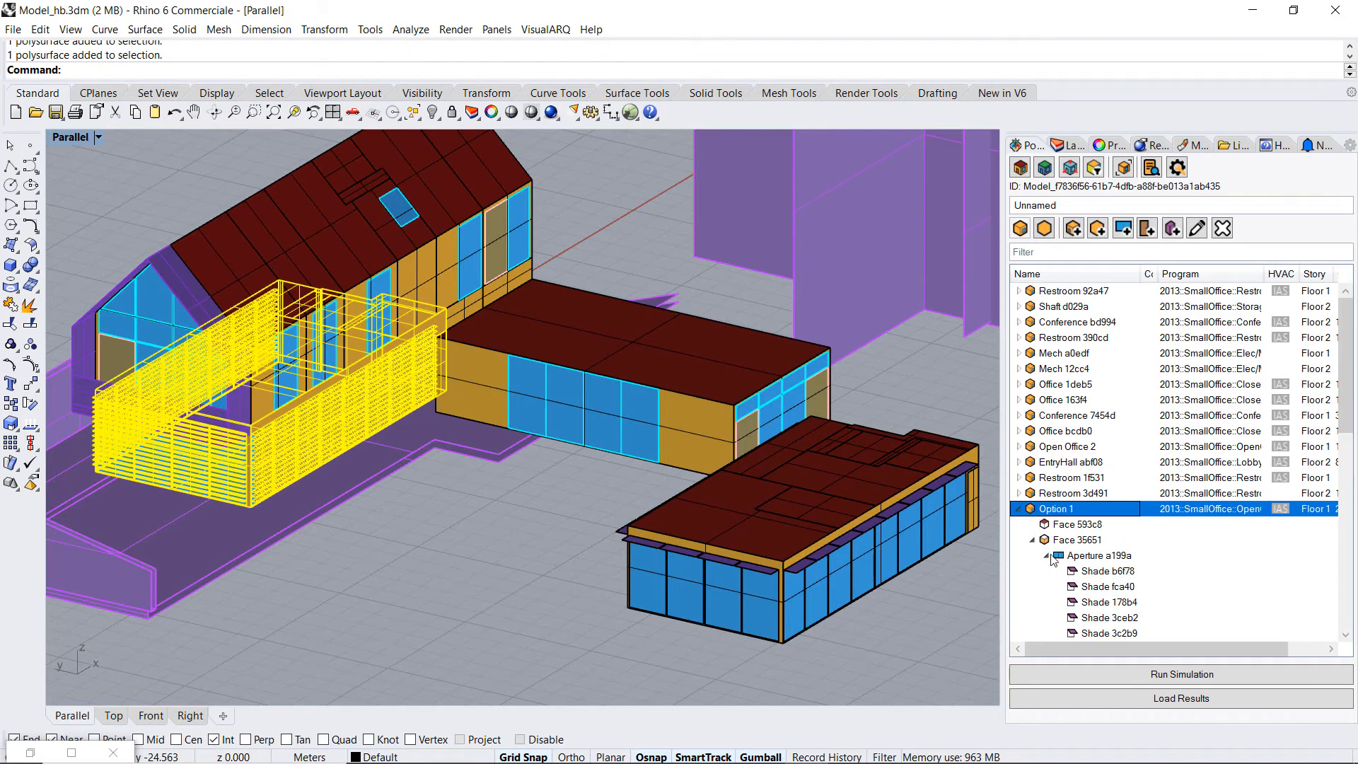